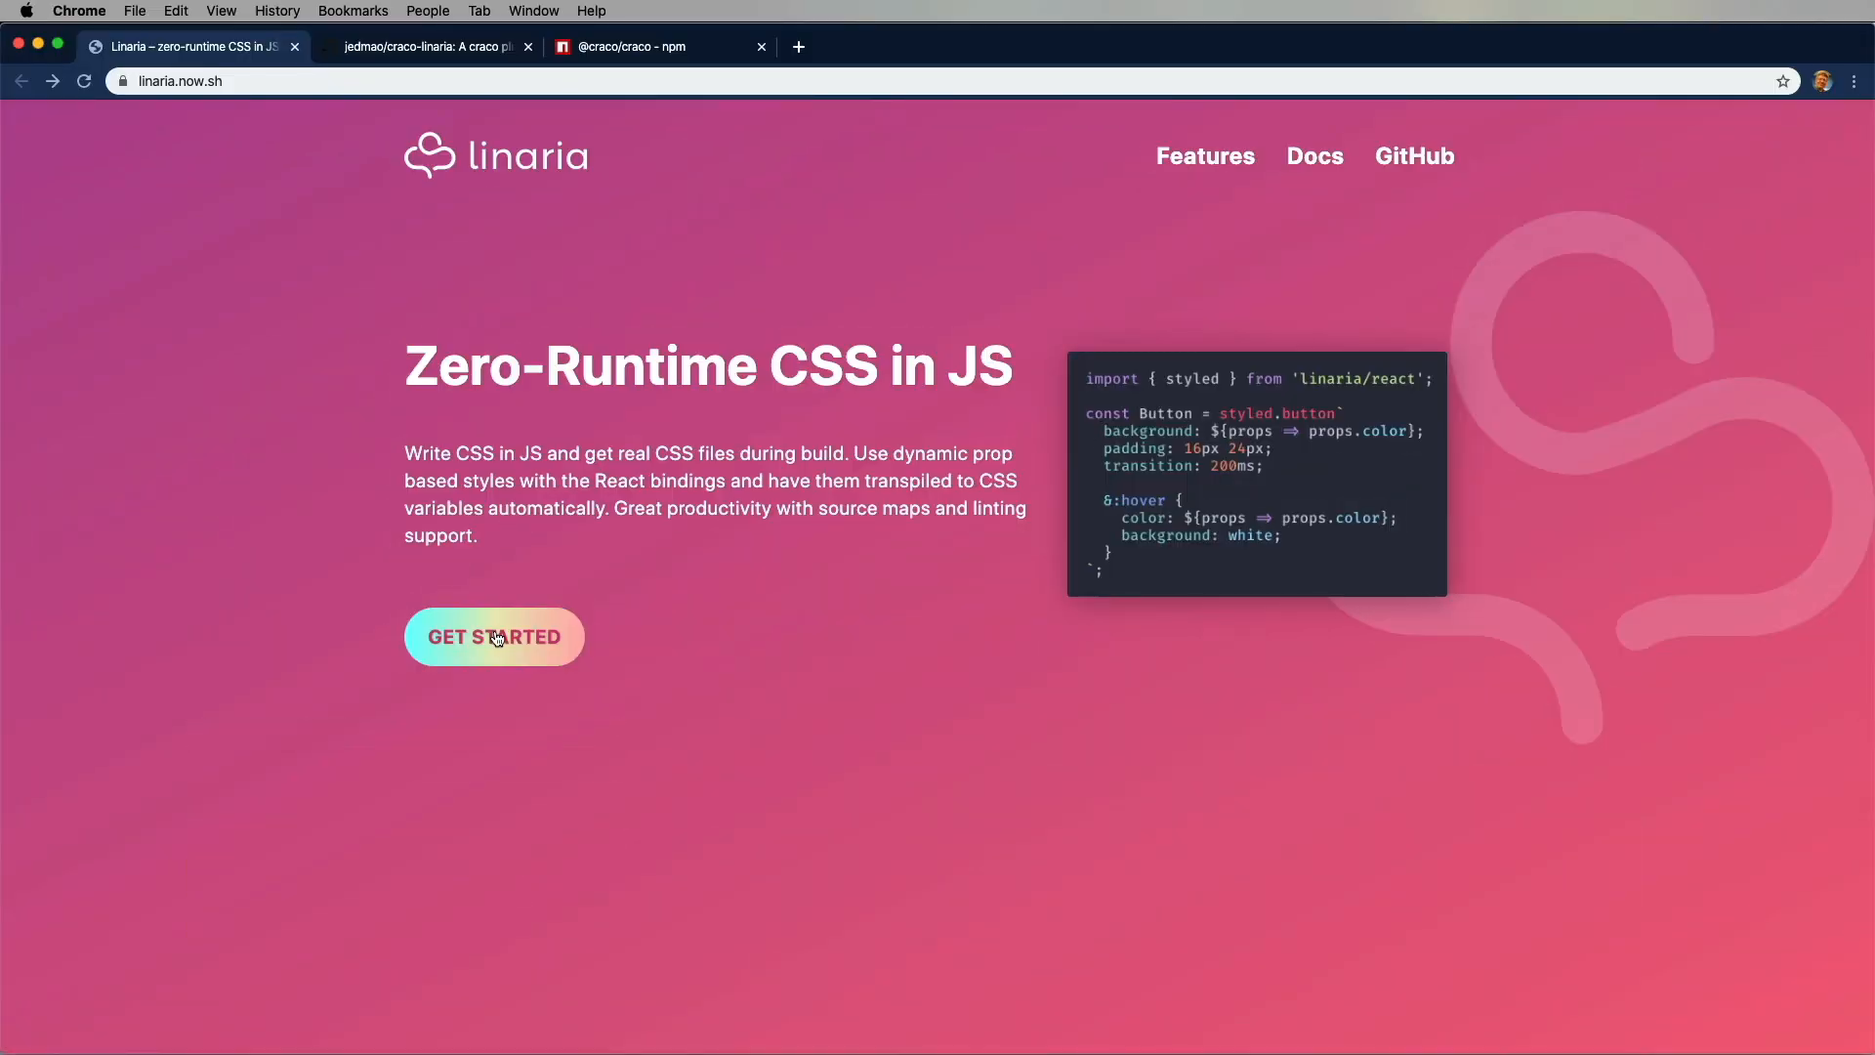
mouse_move(580, 359)
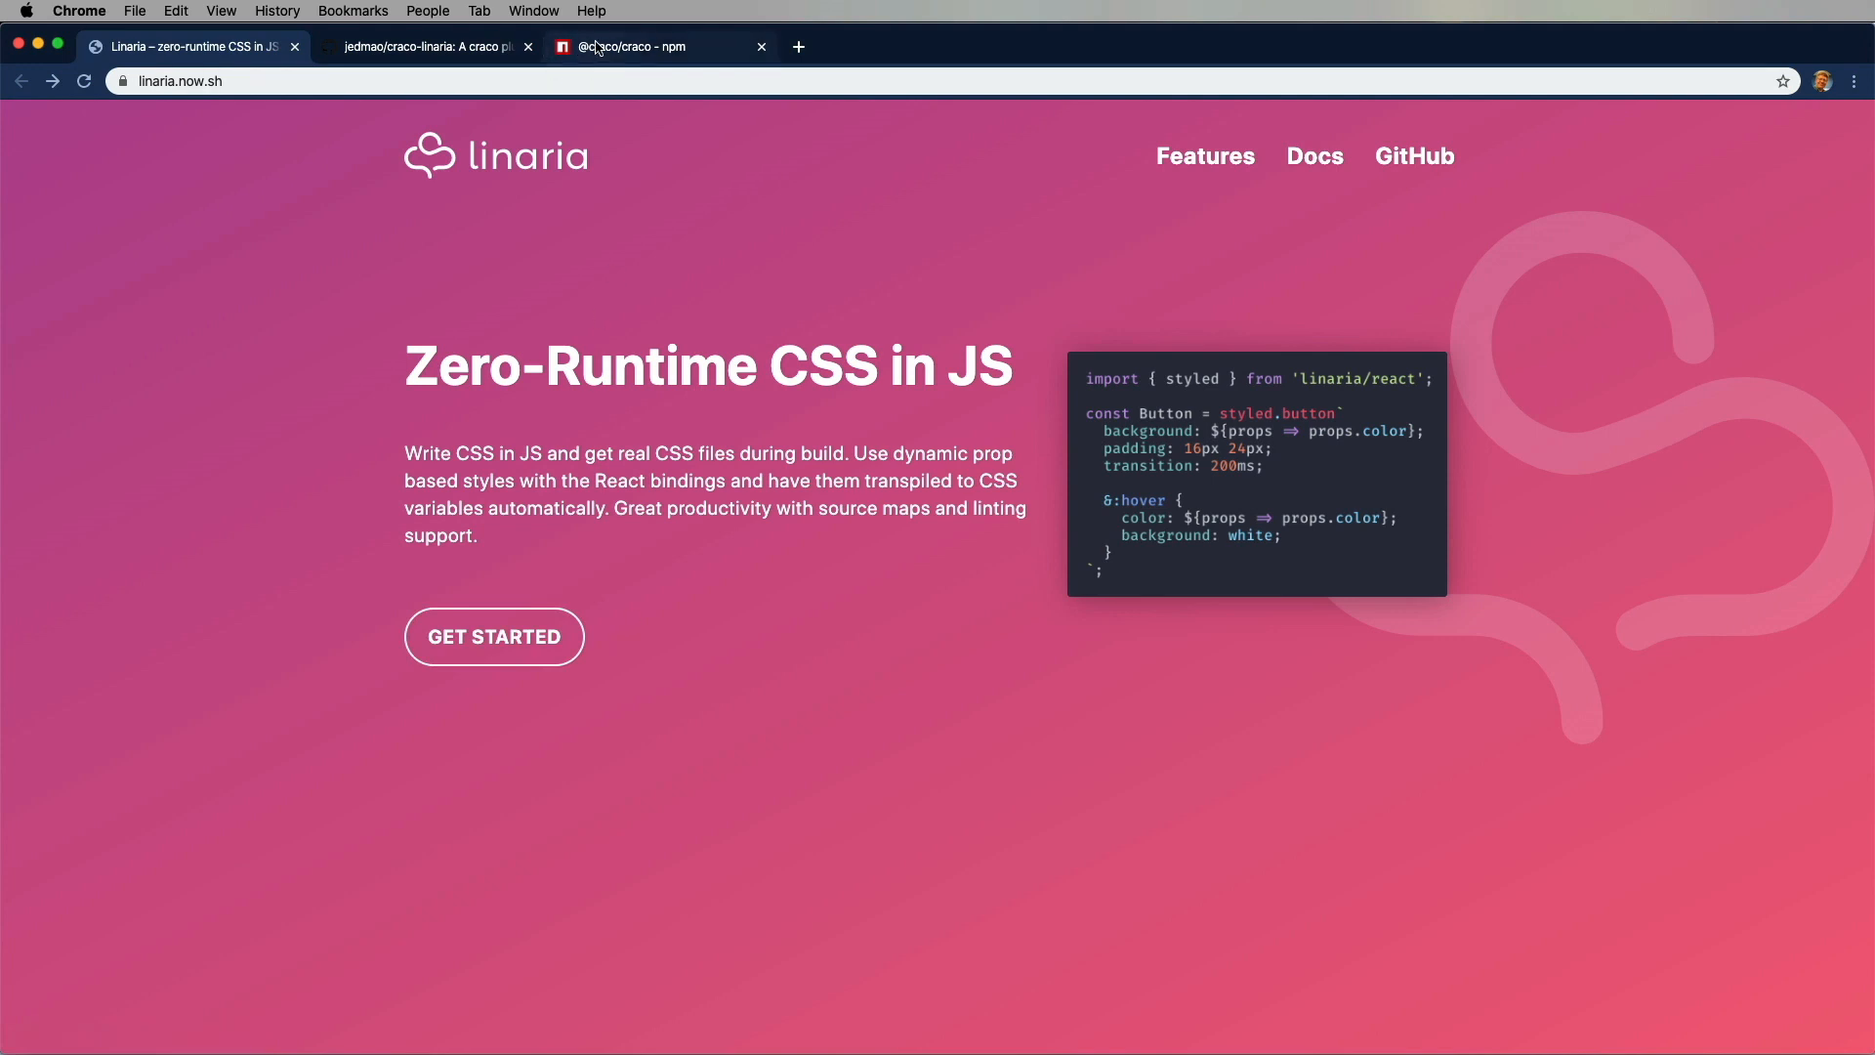
Review the craco-linaria README's npm install command, then move to the terminal.
left_click(424, 47)
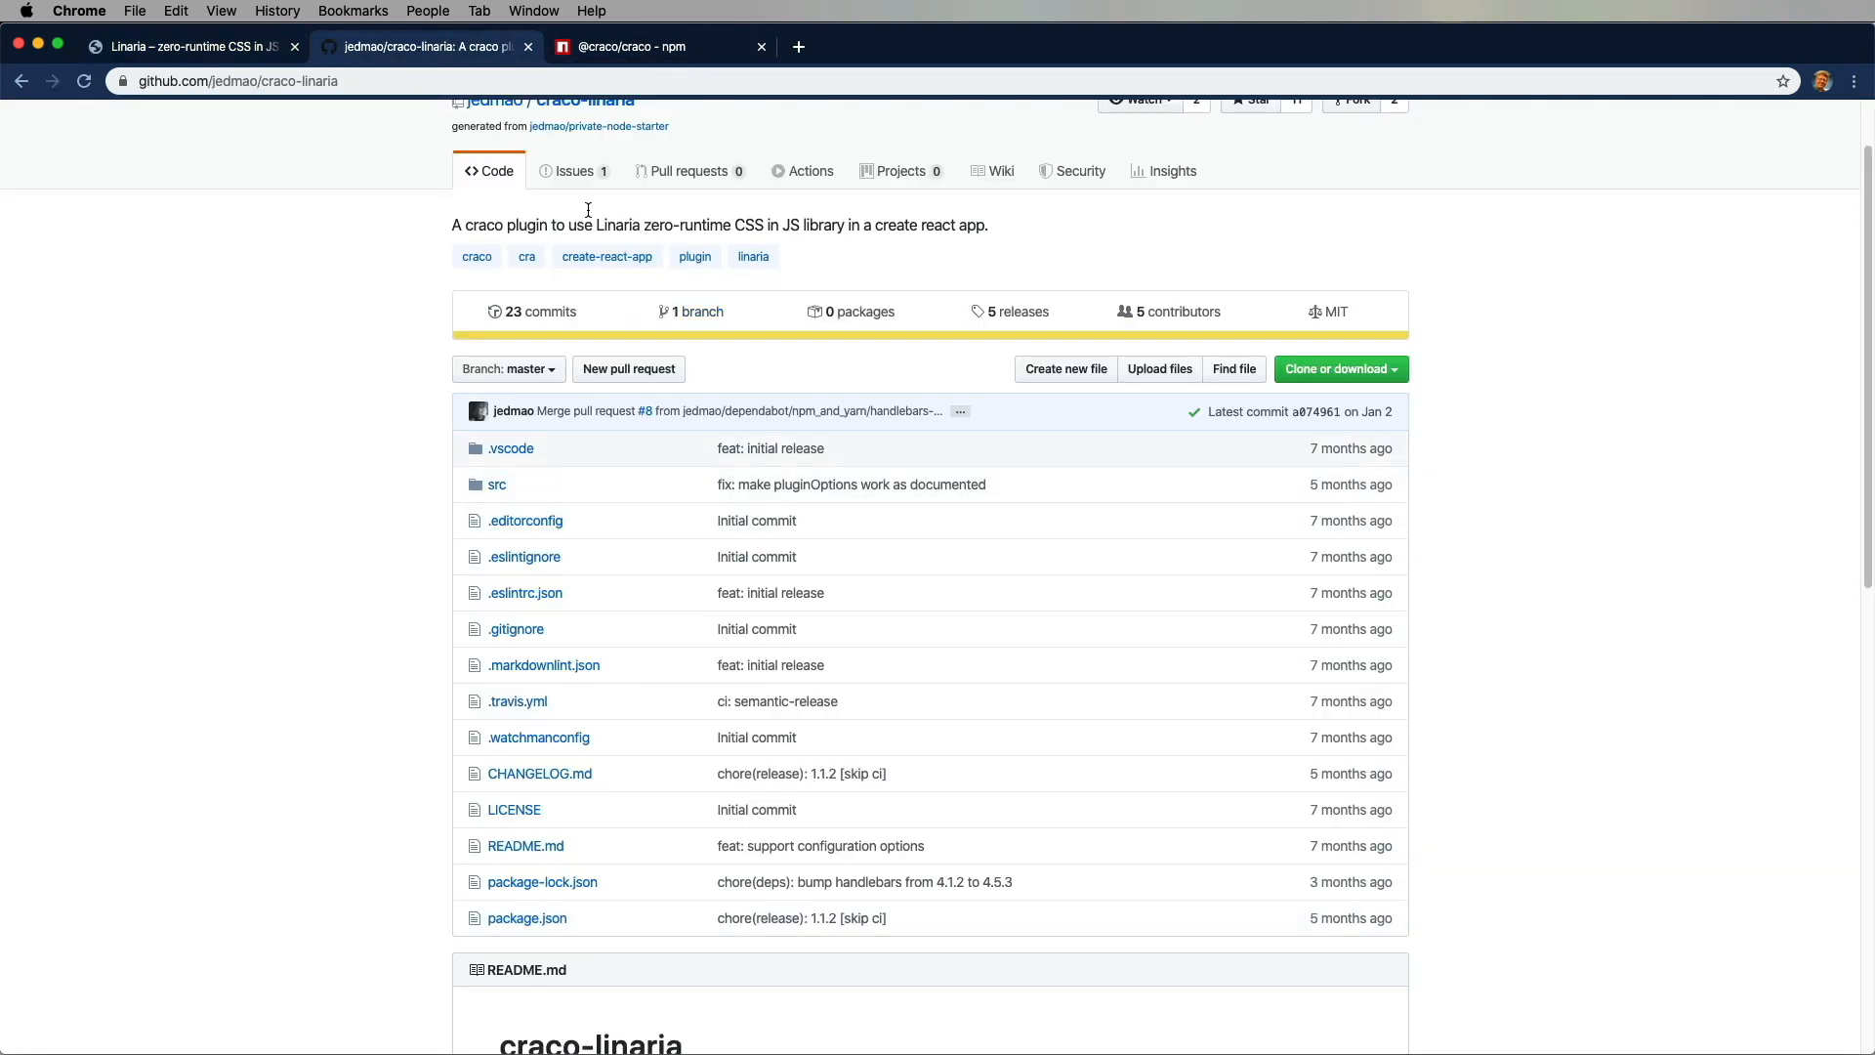
scroll("down", 3)
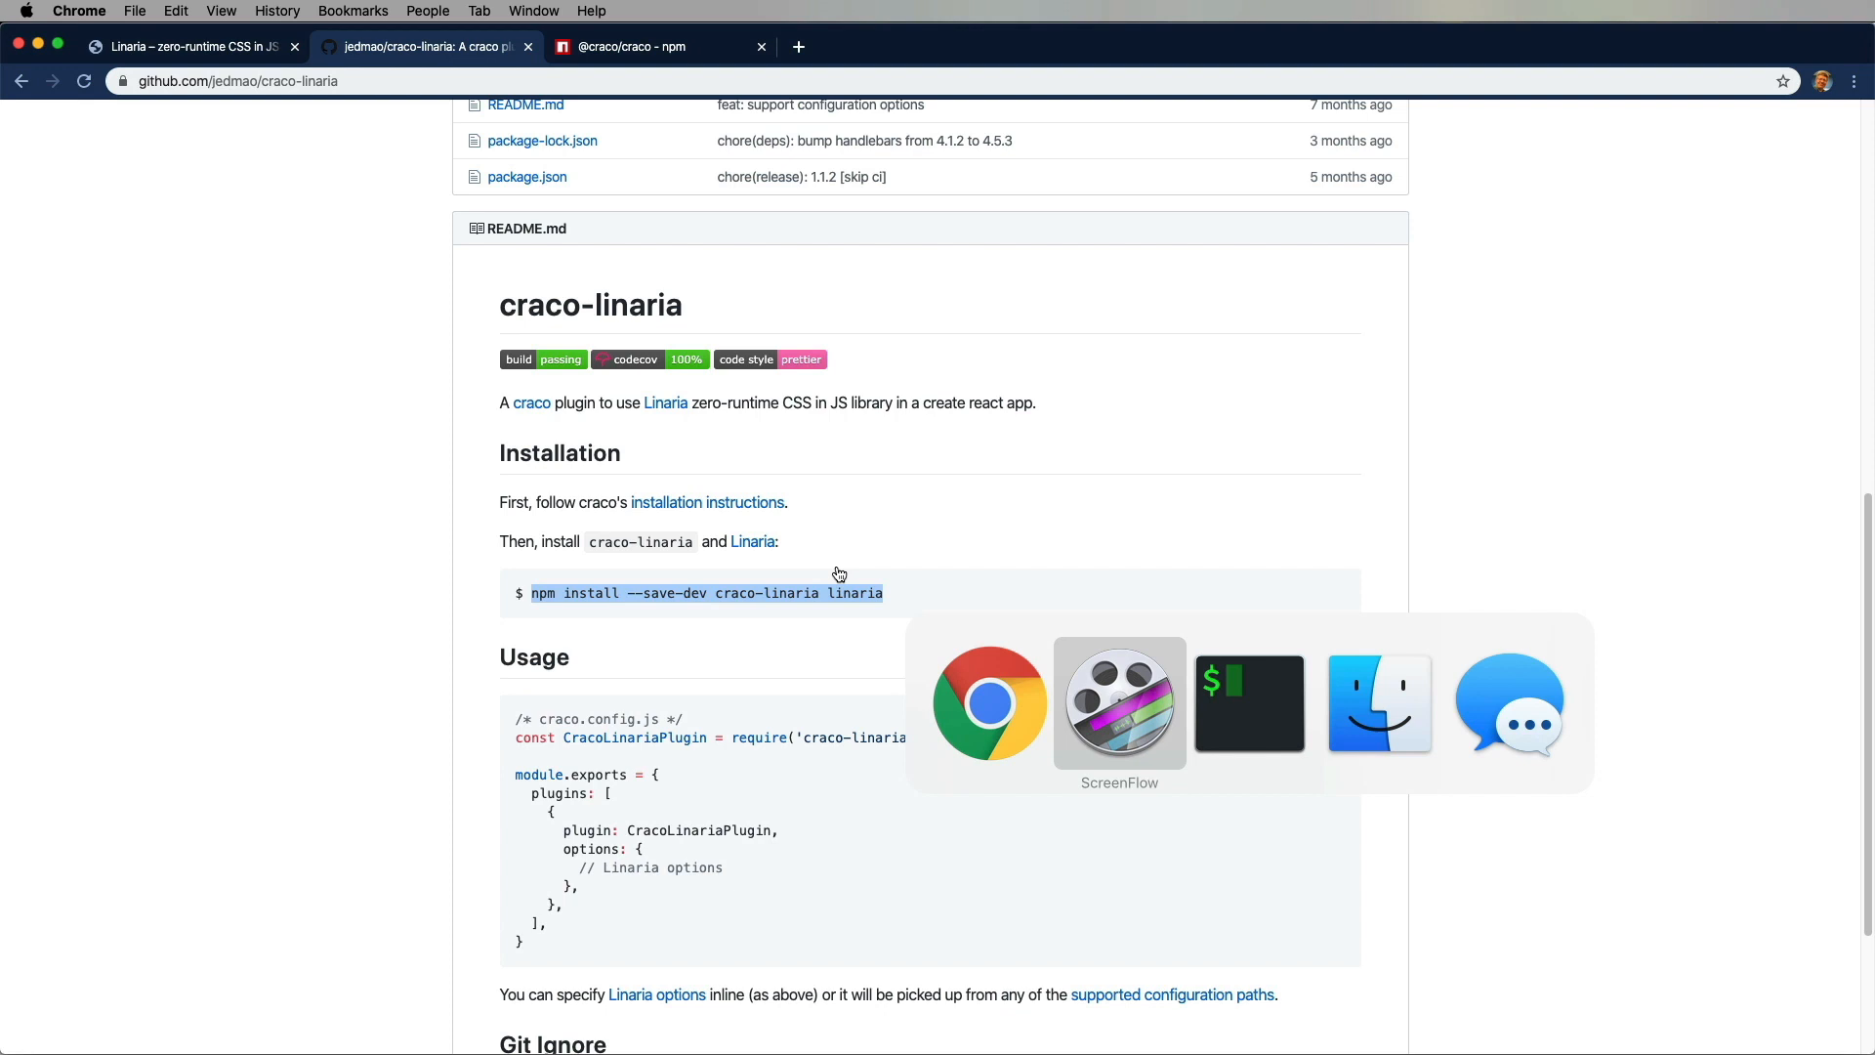
left_click(1248, 701)
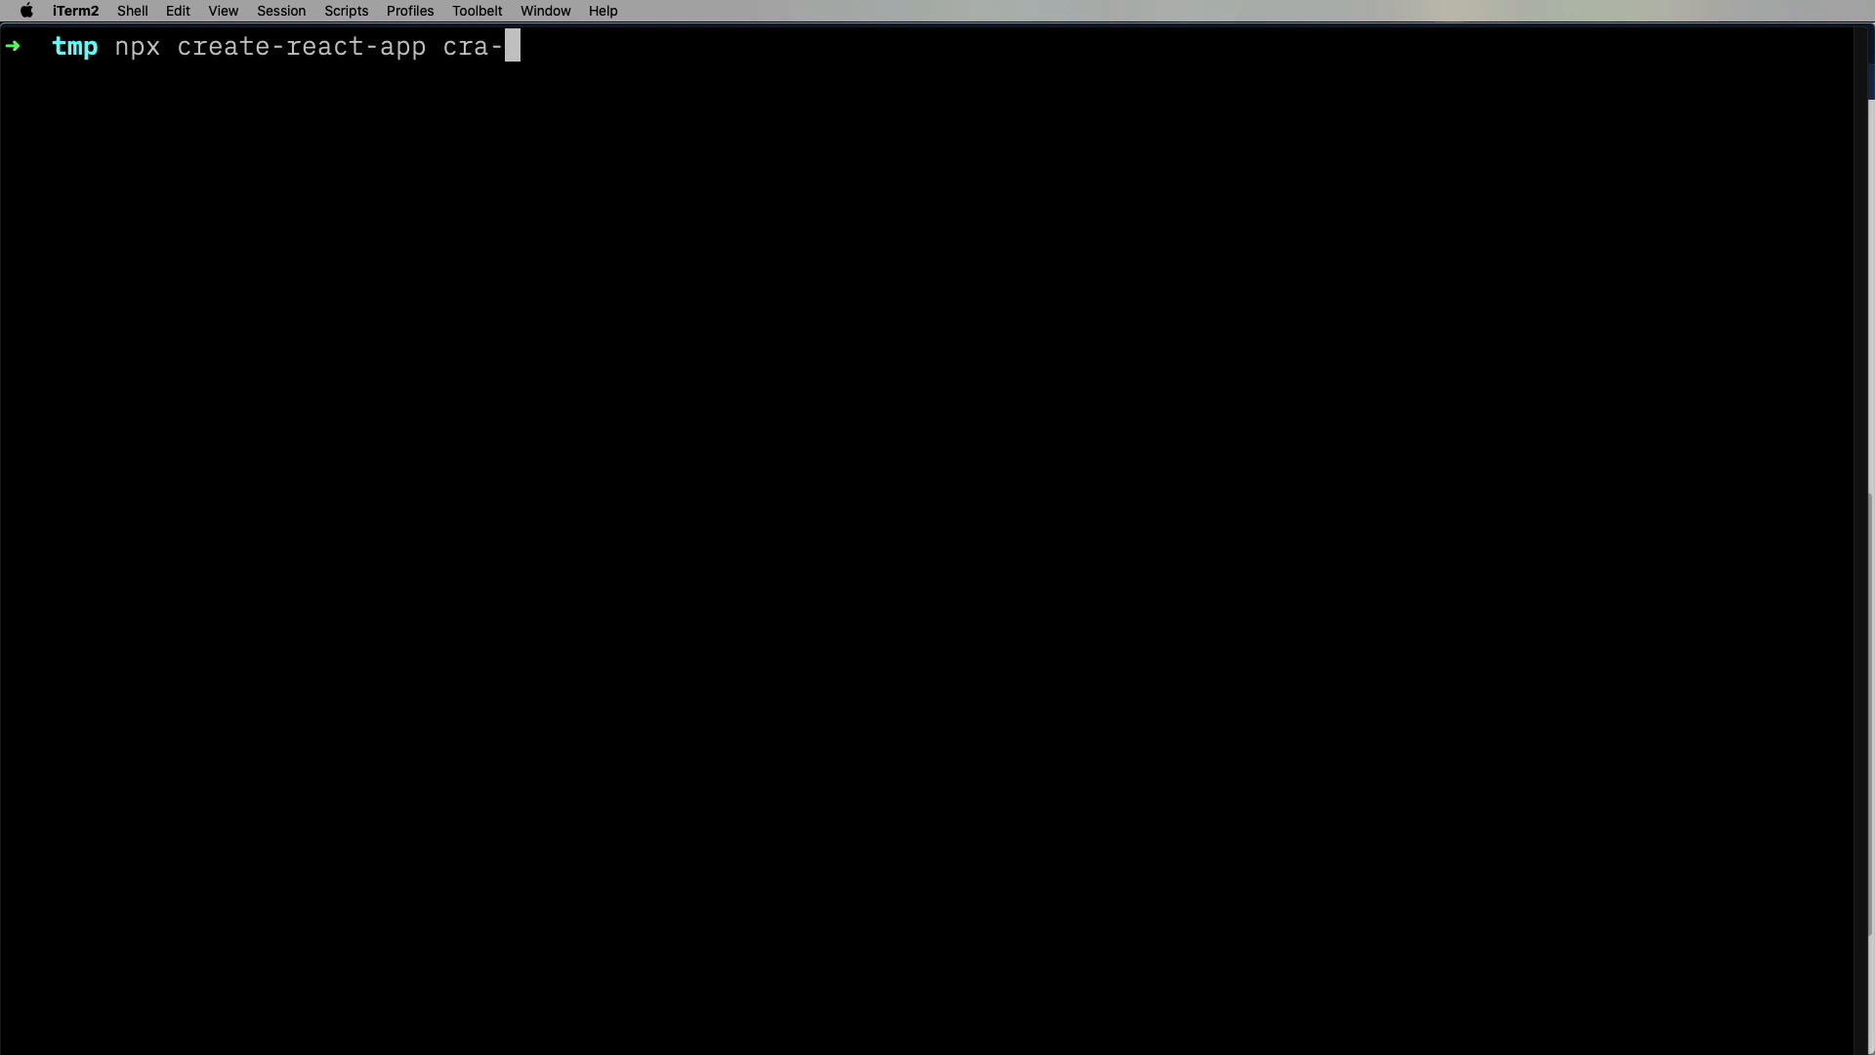
Run npx create-react-app cra-linaria and follow its install output.
key("Return")
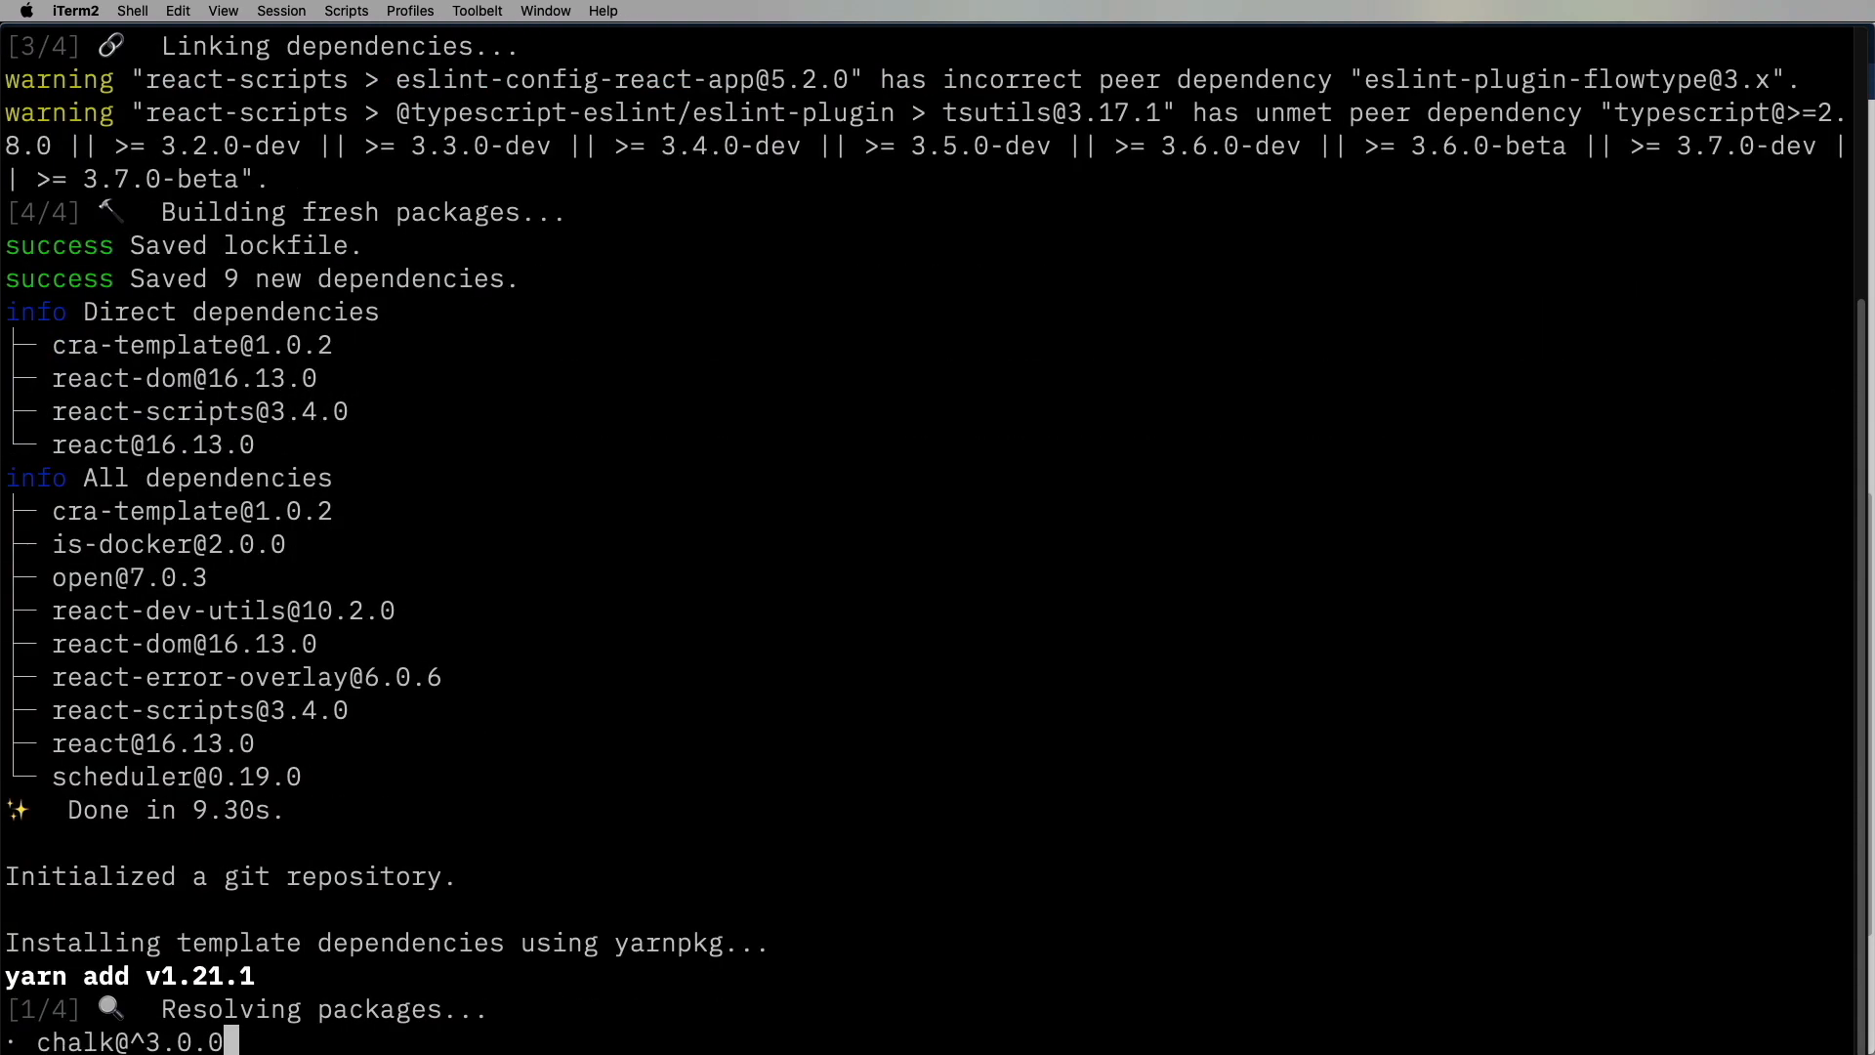
scroll("down", 3)
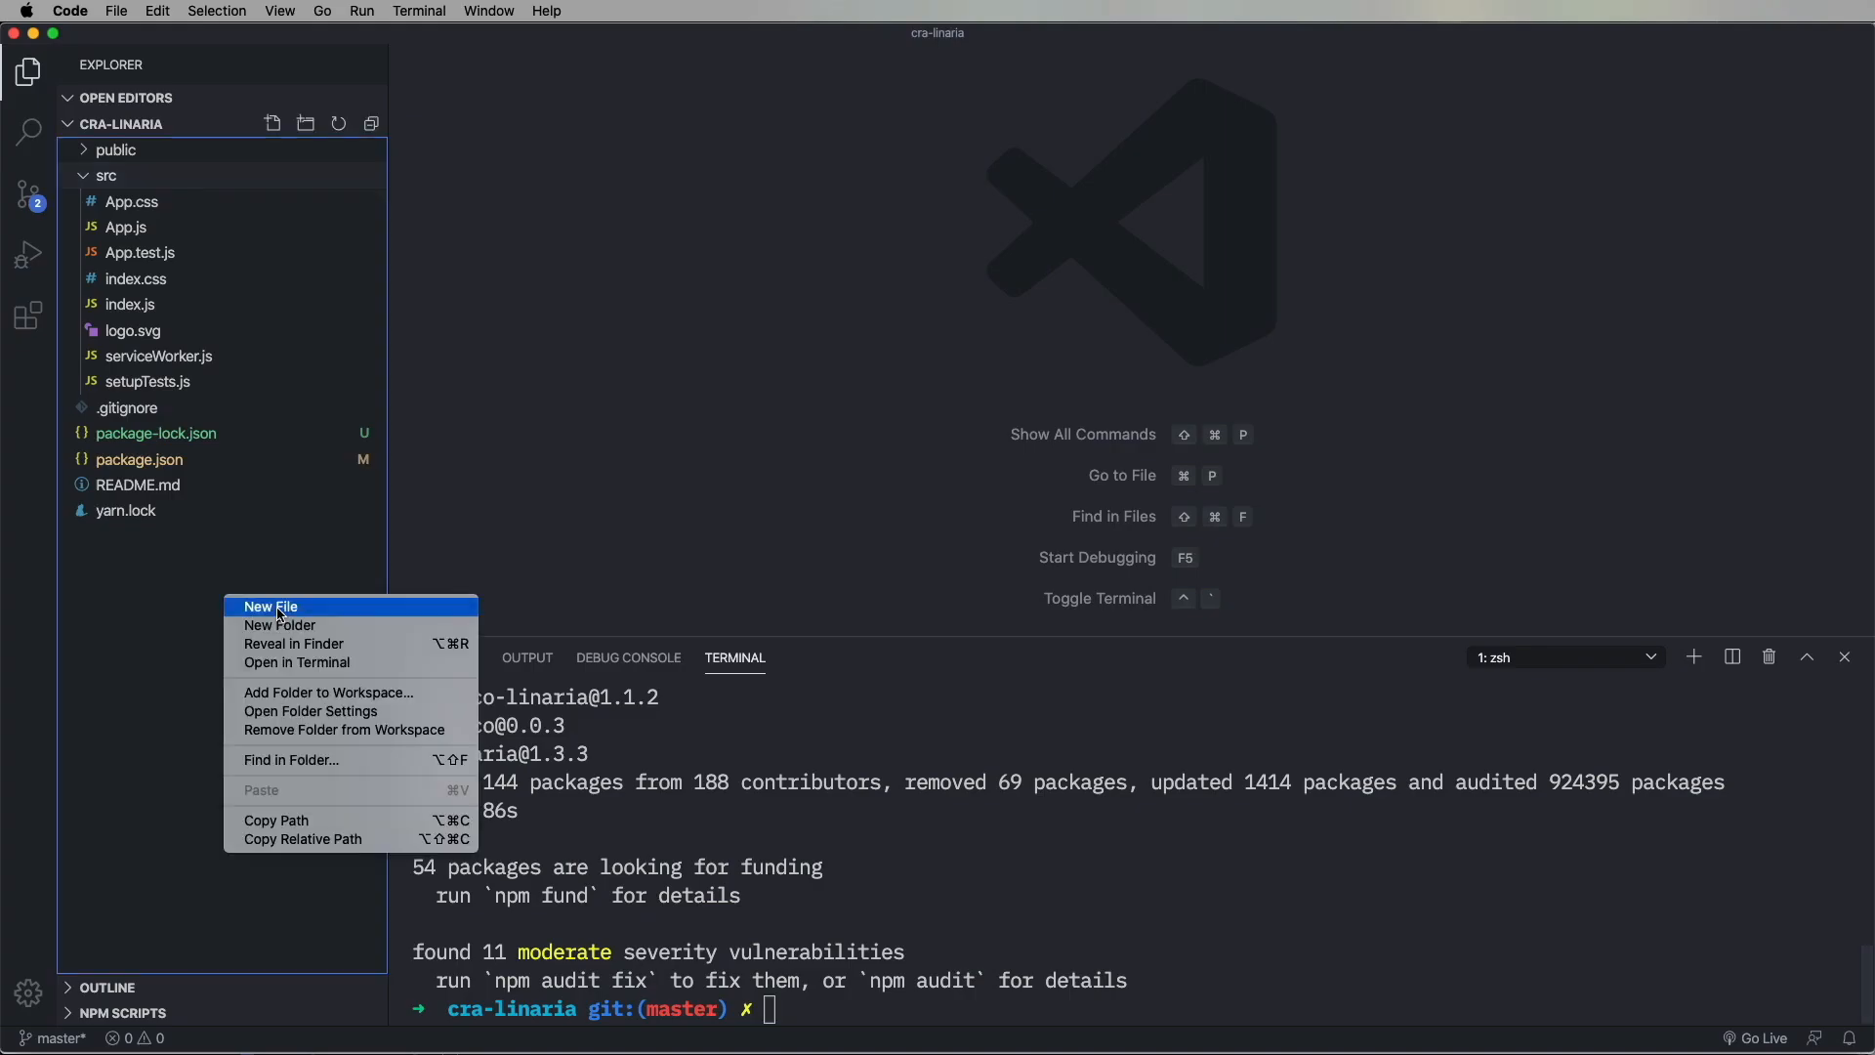
Create craco.config.js in the project root registering CracoLinariaPlugin.
left_click(270, 605)
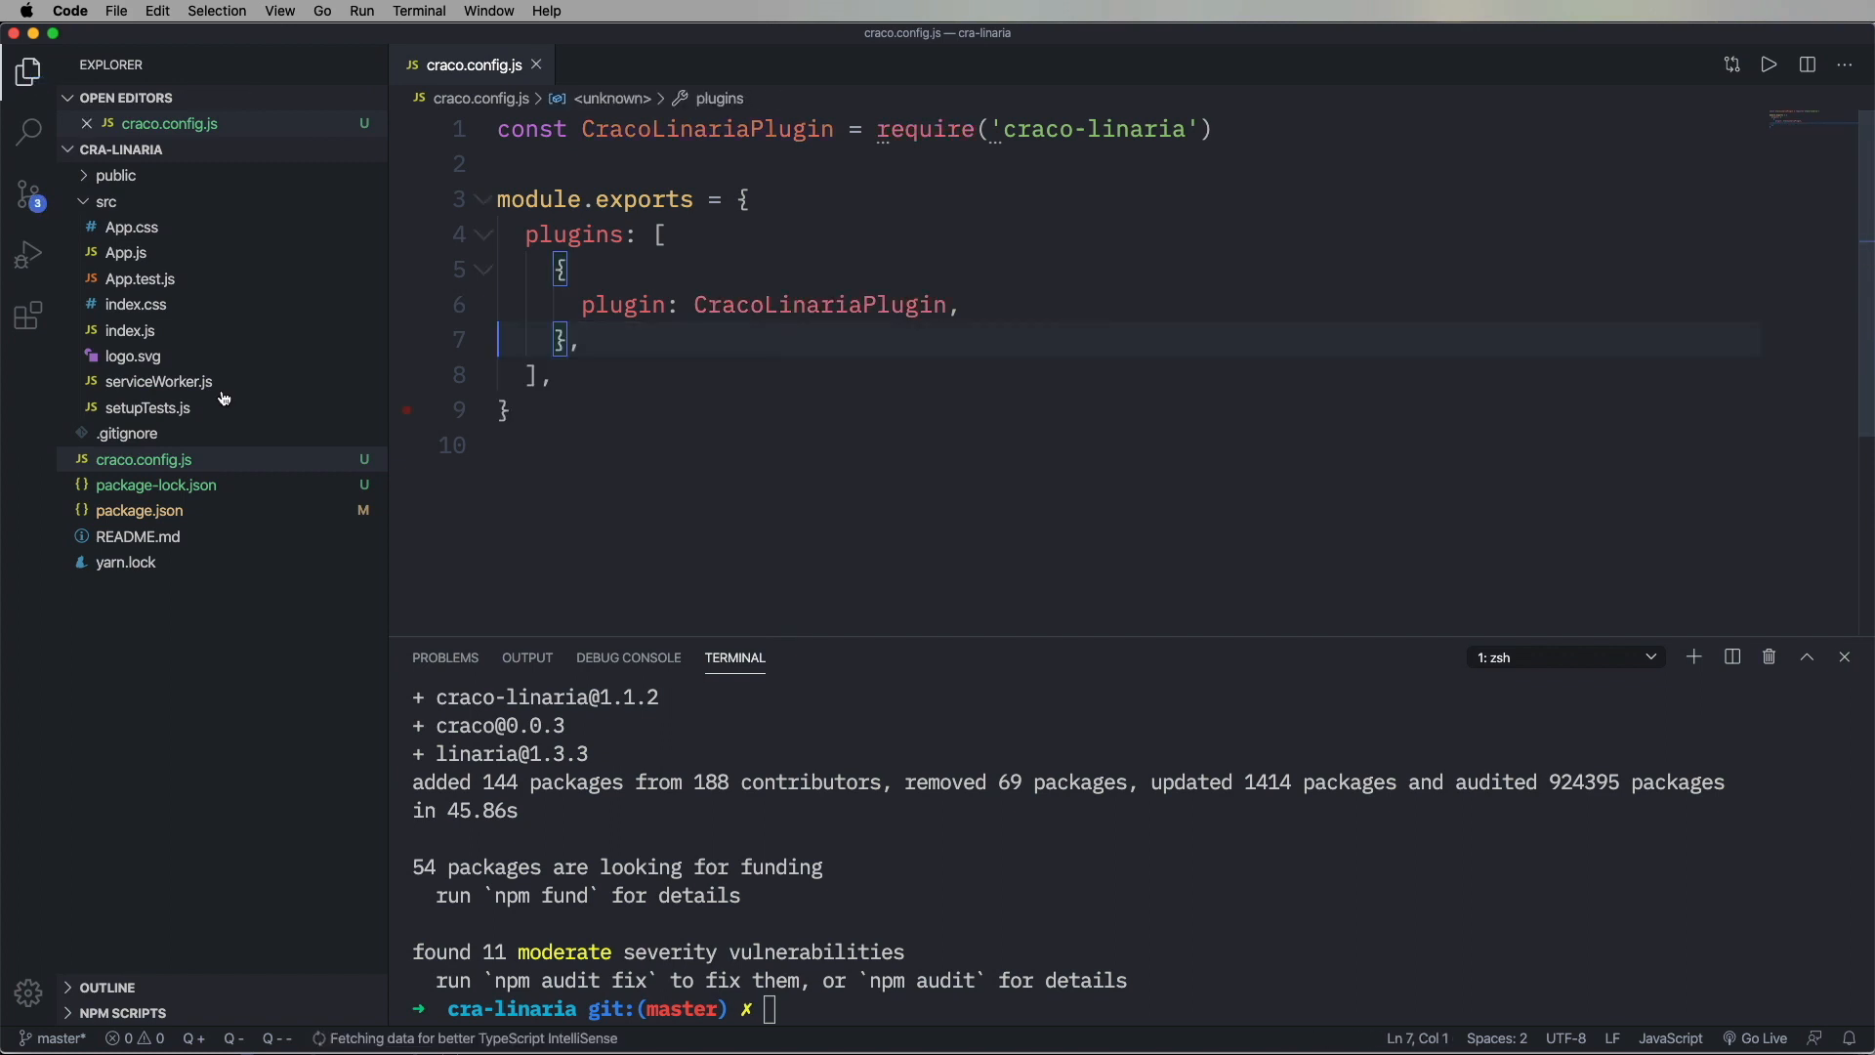
left_click(136, 510)
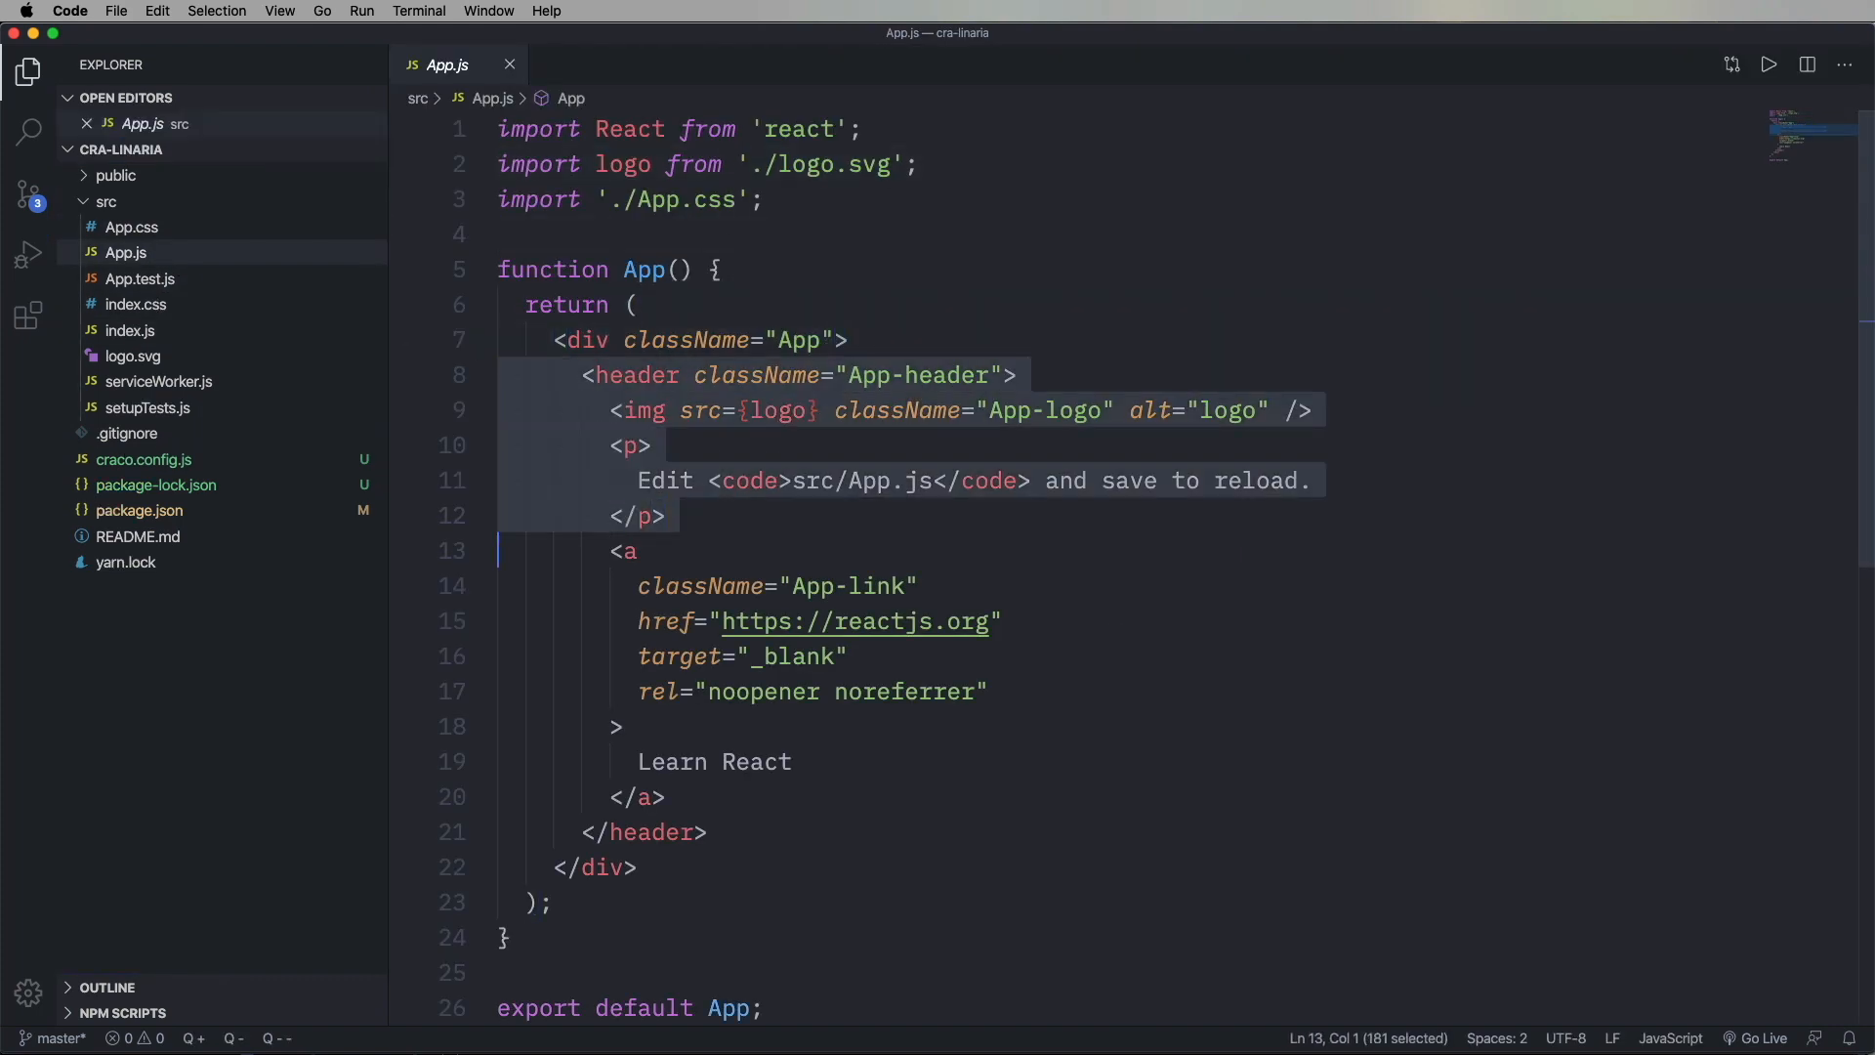
Delete the default header, logo and paragraph markup from App.js.
key("Backspace")
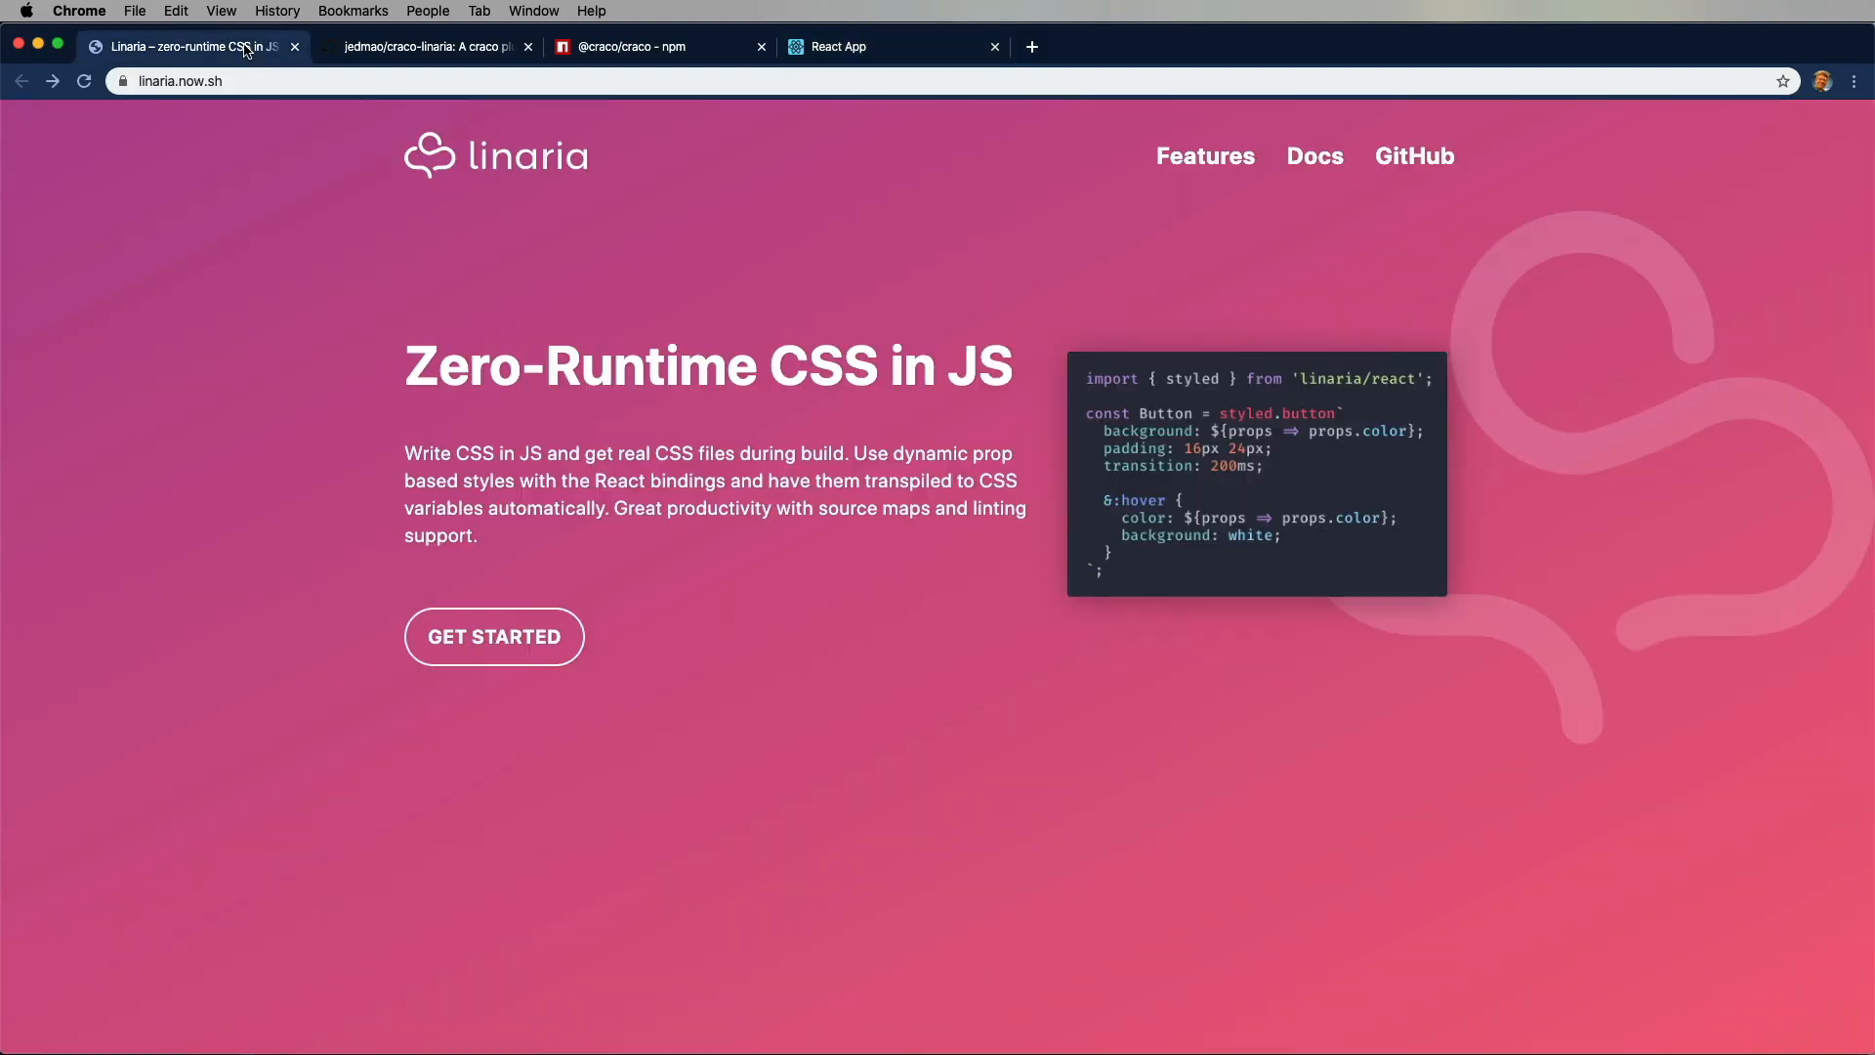
Bring the Linaria site tab to the front in Chrome.
left_click(494, 635)
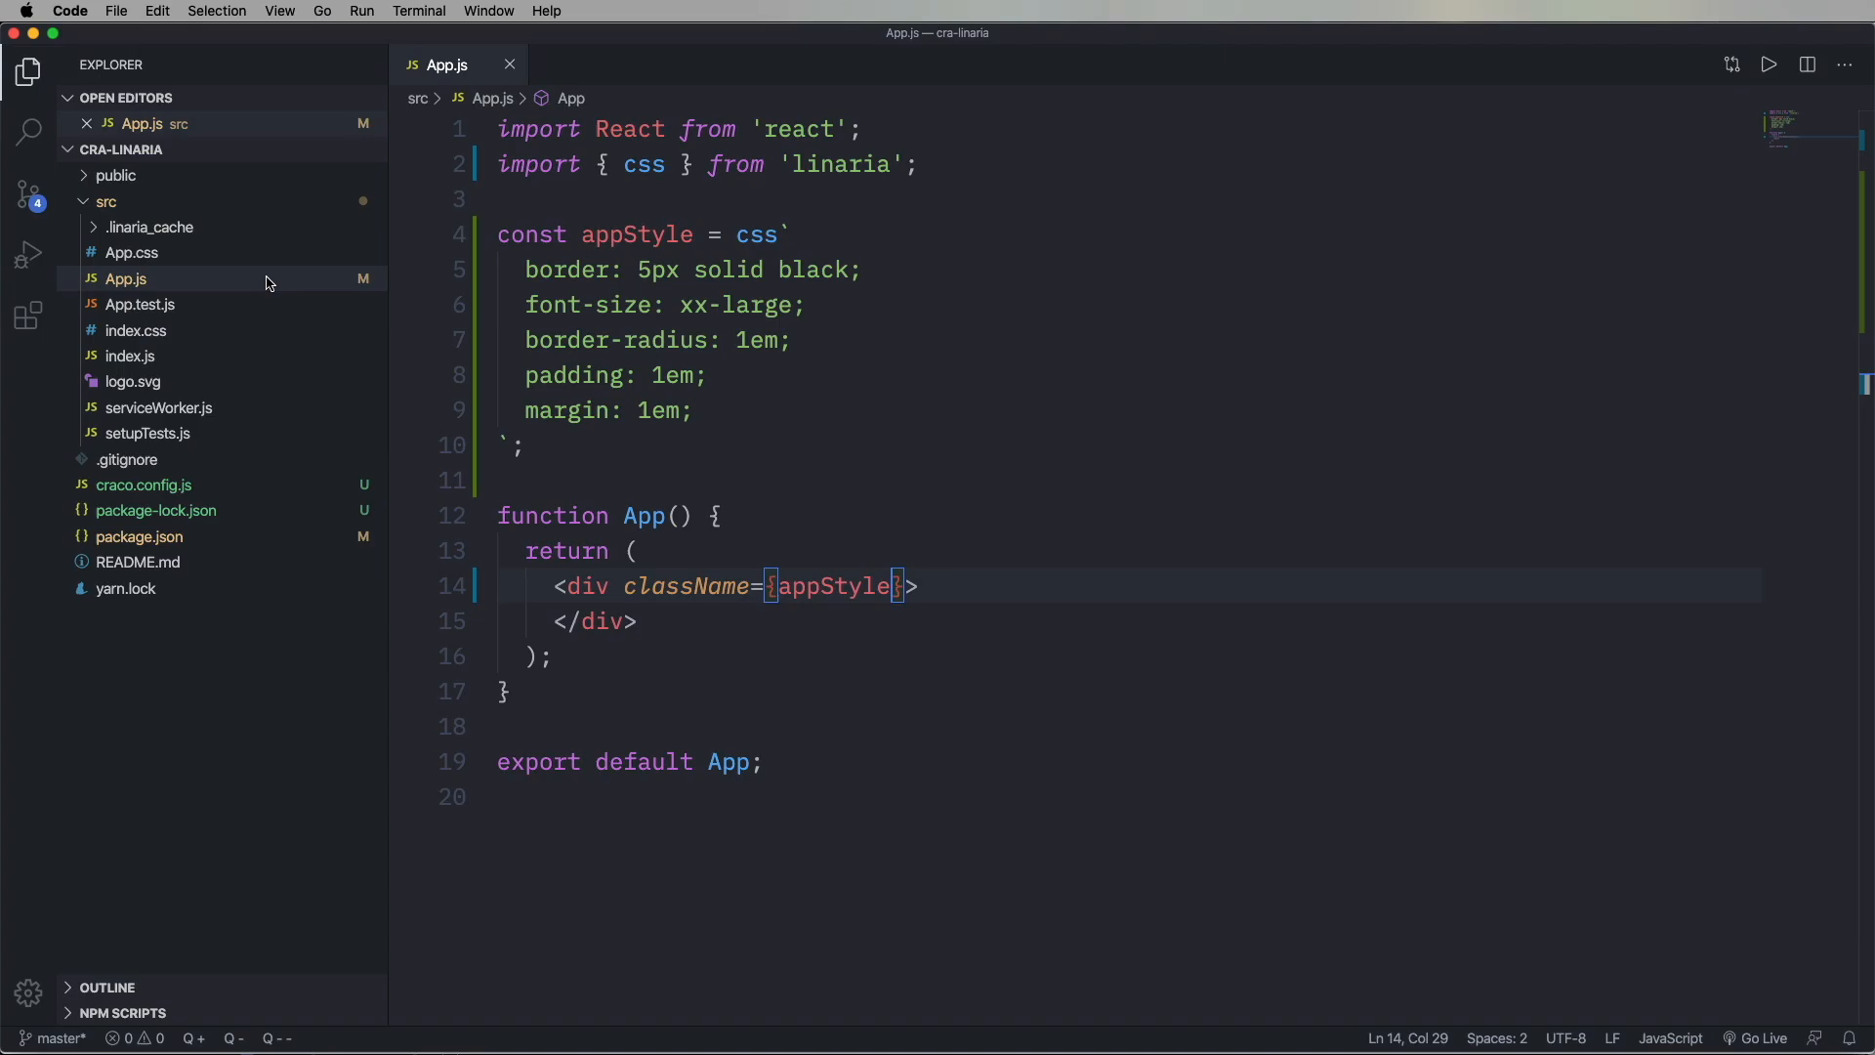
Make the appStyle-styled div in App.js read 'This looks terrible'.
type("This")
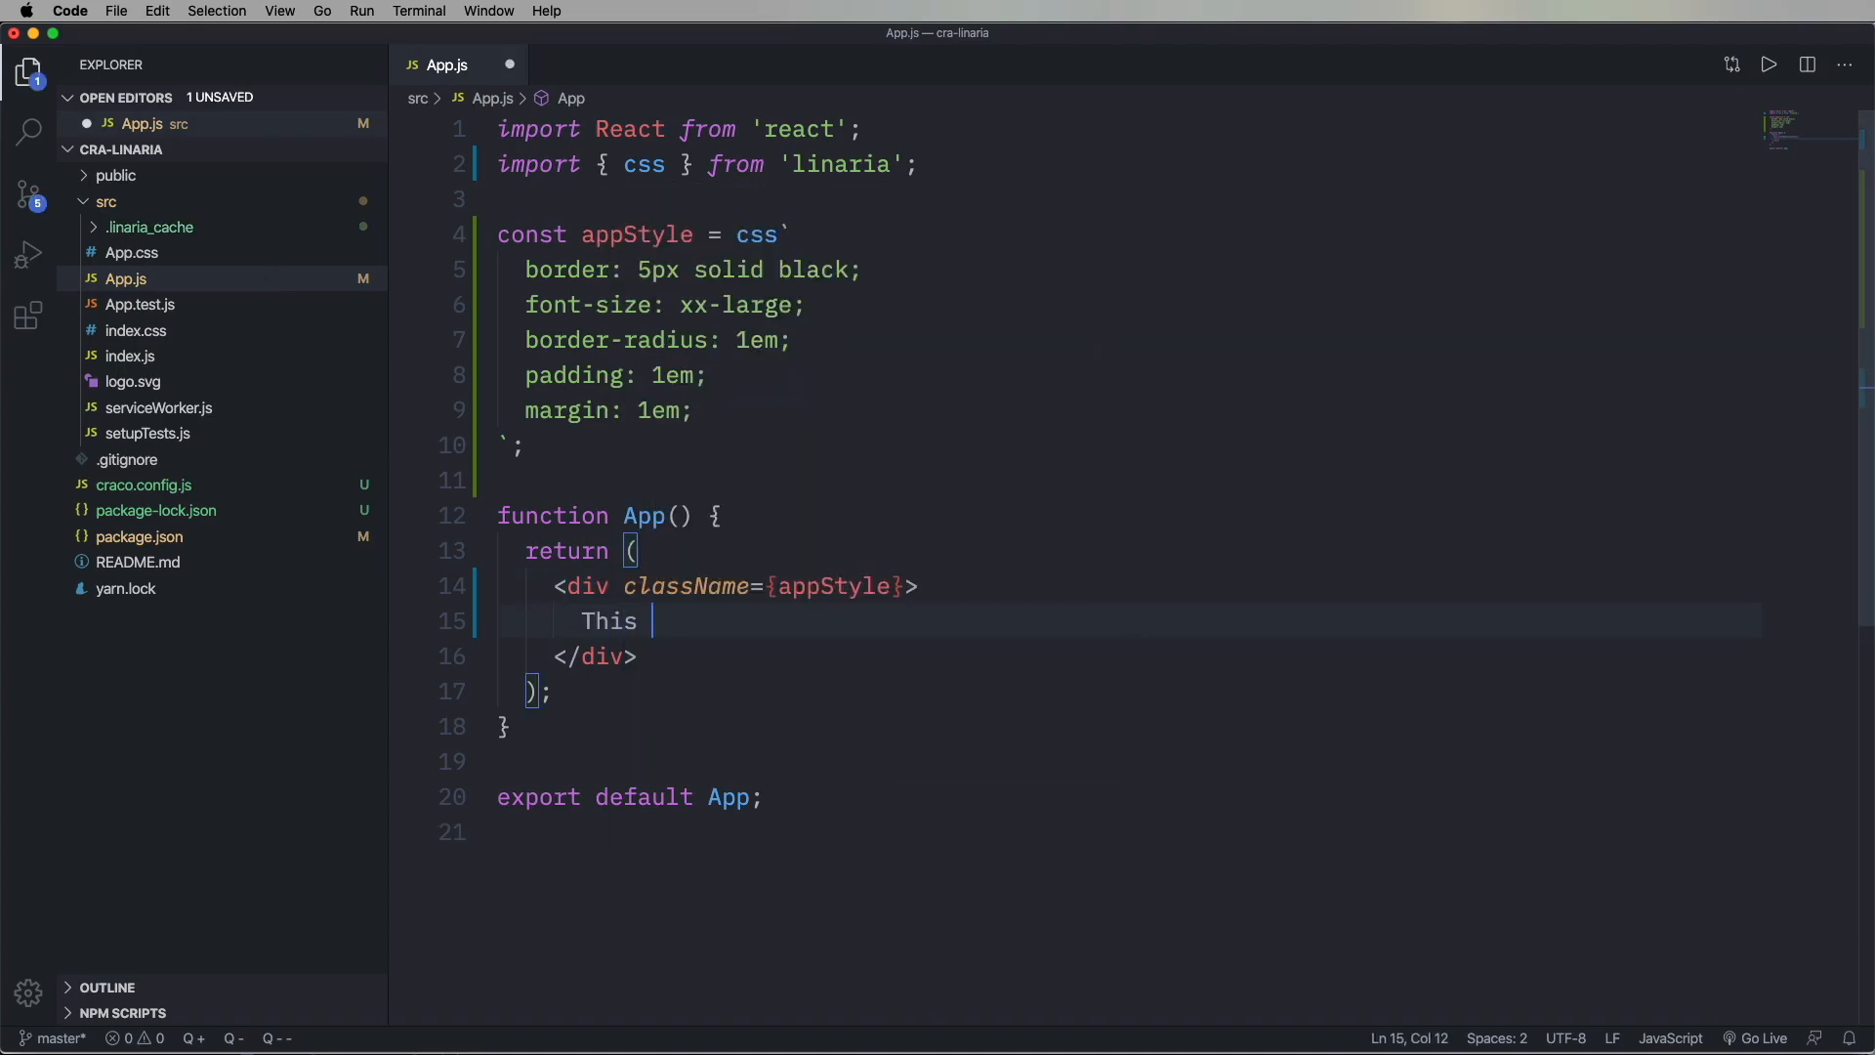
type("looks terrible")
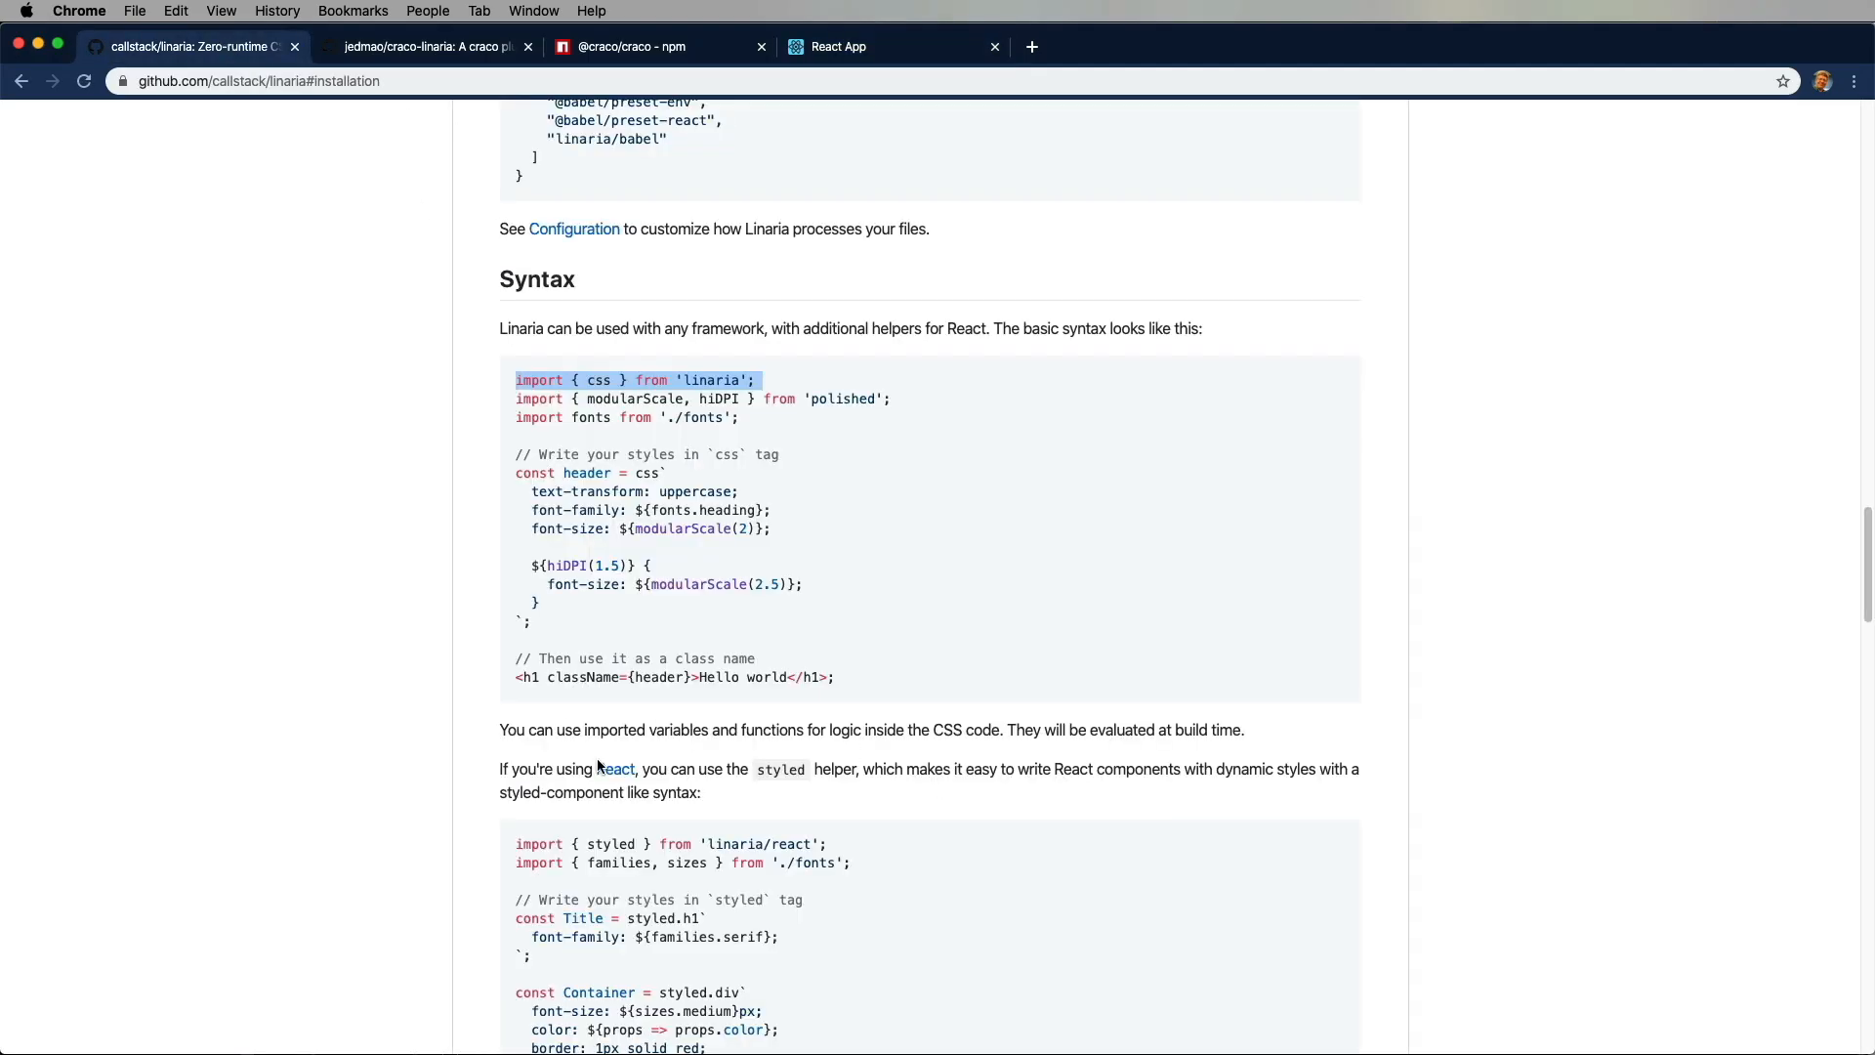
scroll("down", 3)
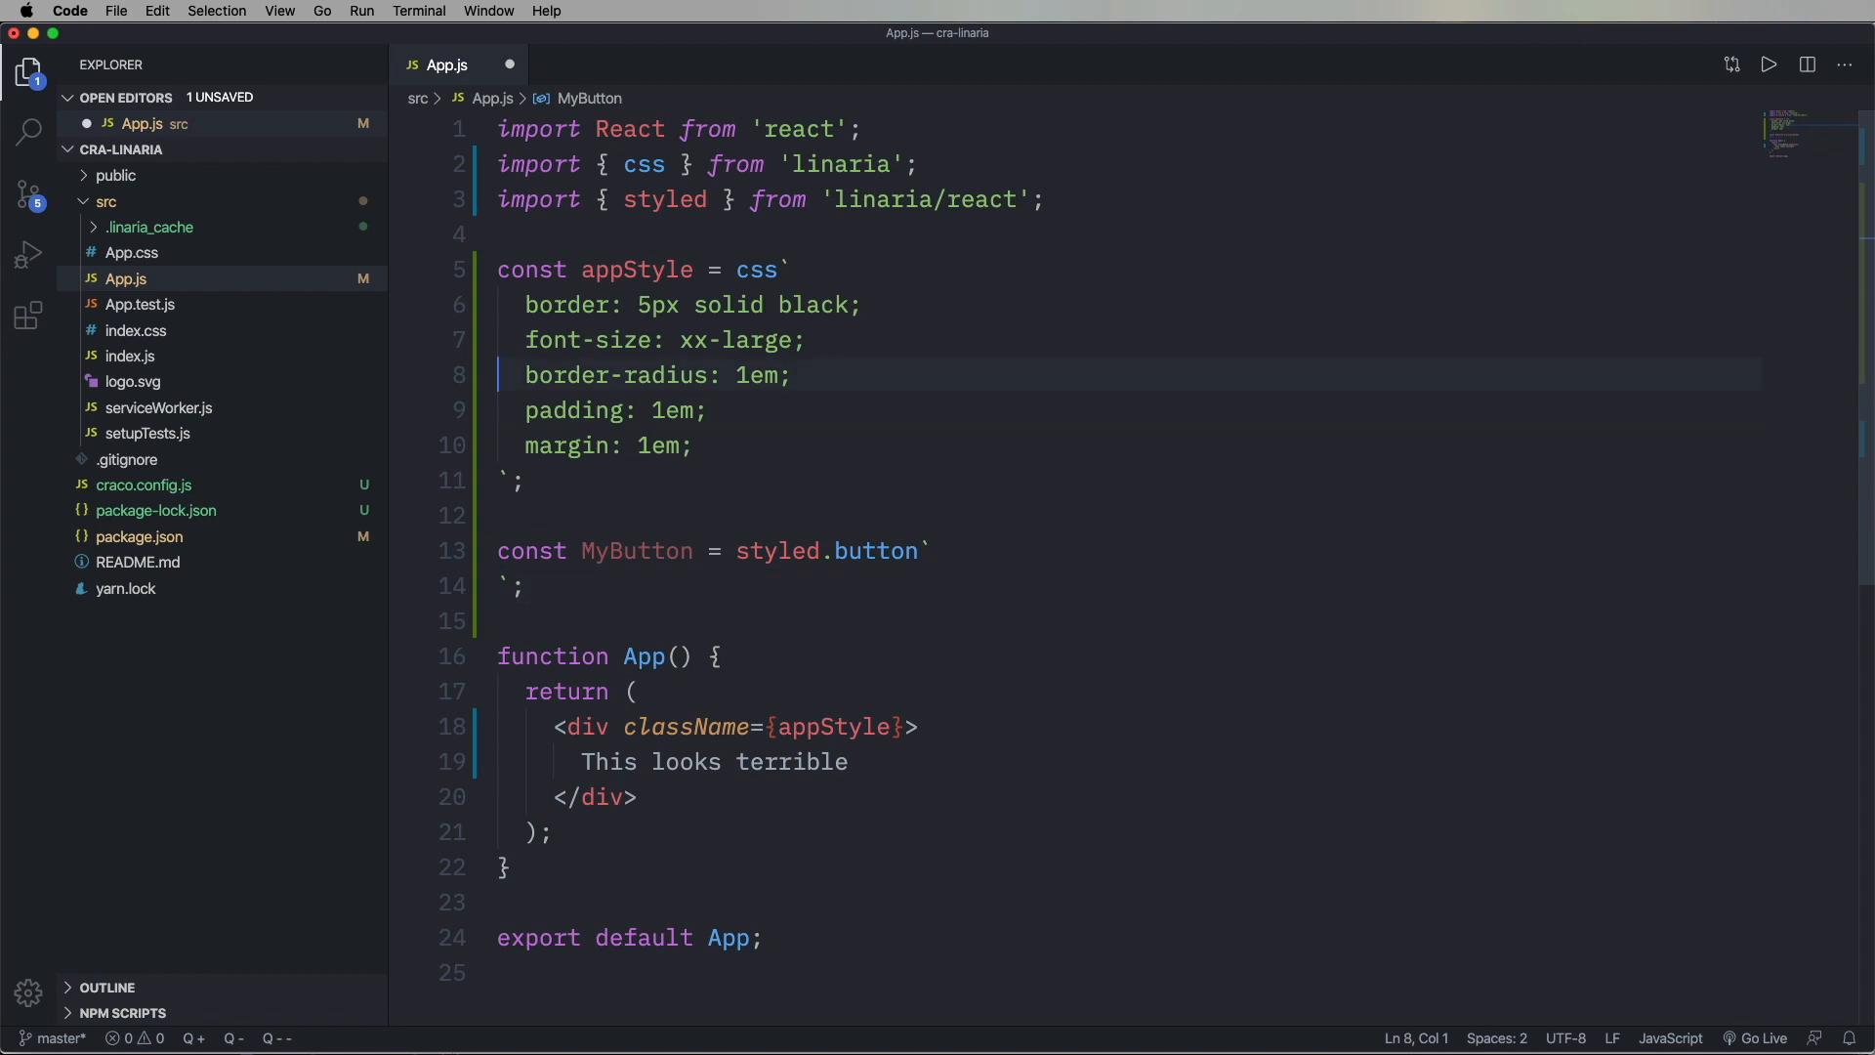
Give MyButton a 5px solid pink border and a background colour rule.
type("border: 5px solid pink;")
type("<MyButton>This is go</MyButton>")
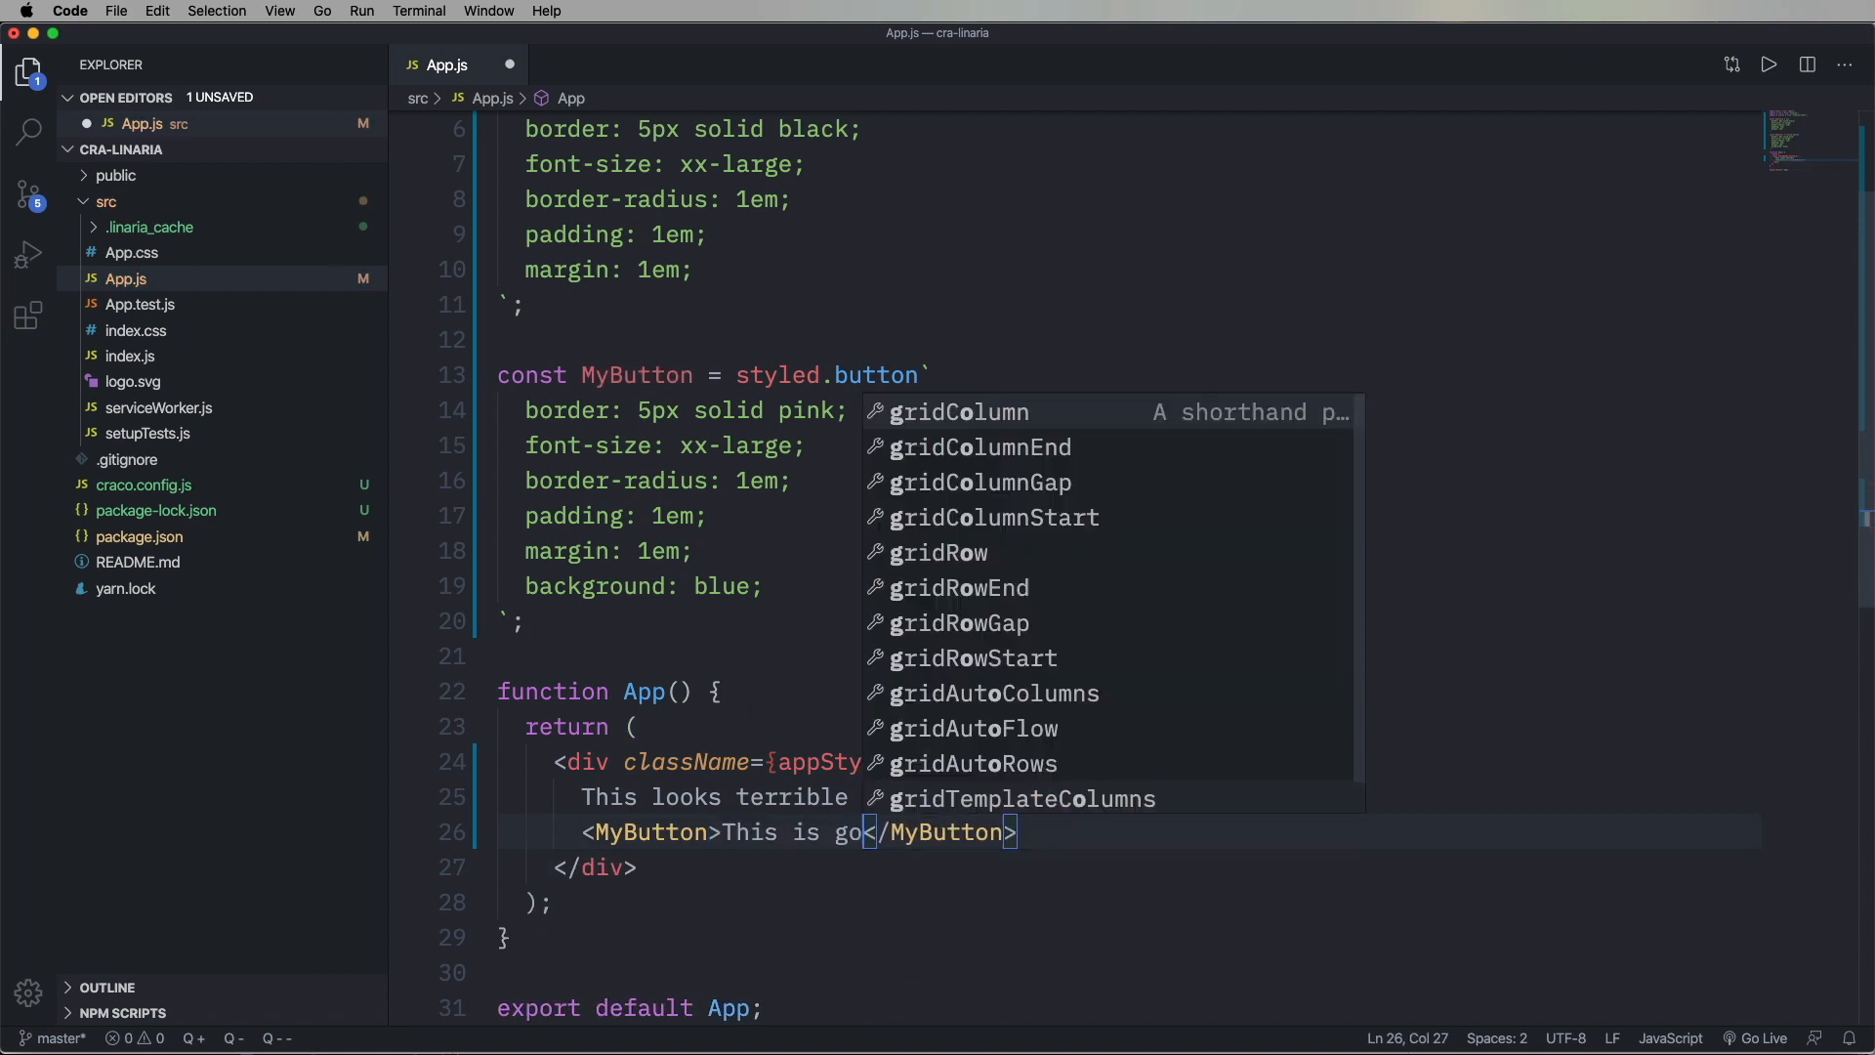
type("colro")
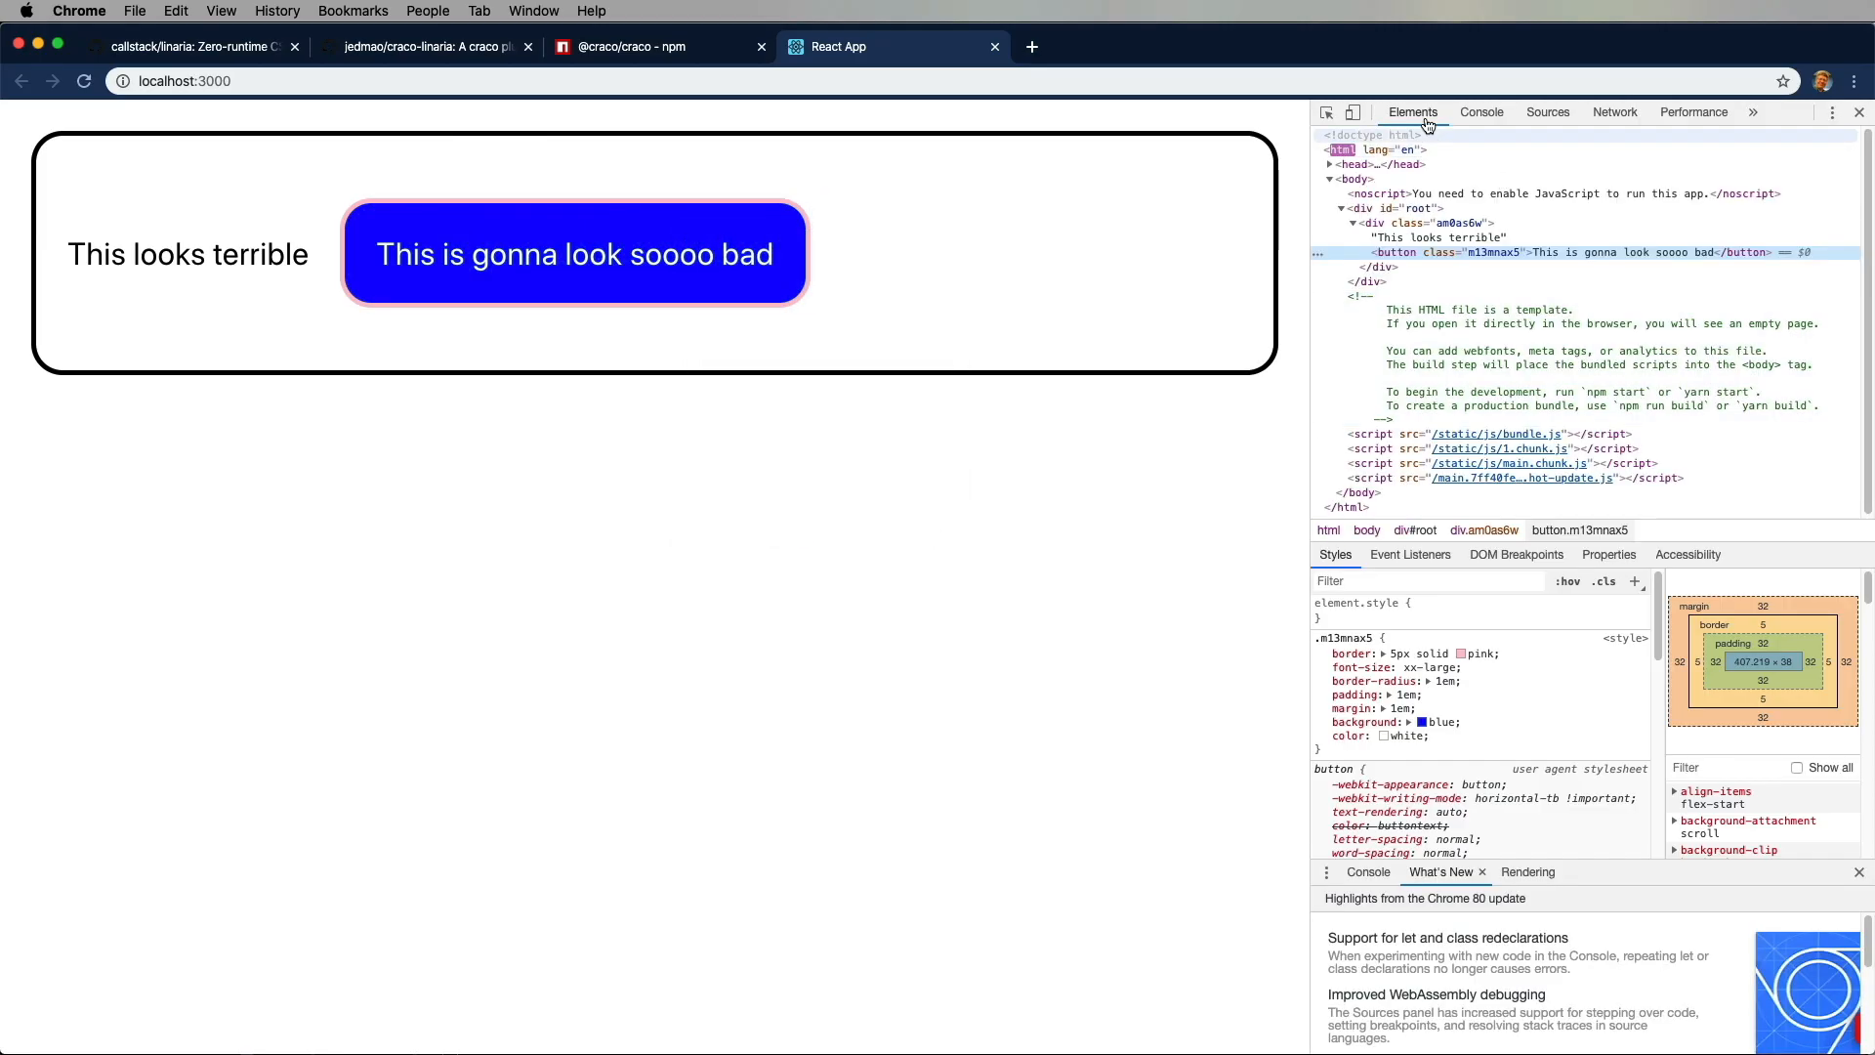
Expand the page head in DevTools to reveal the injected style block with generated CSS.
left_click(1375, 222)
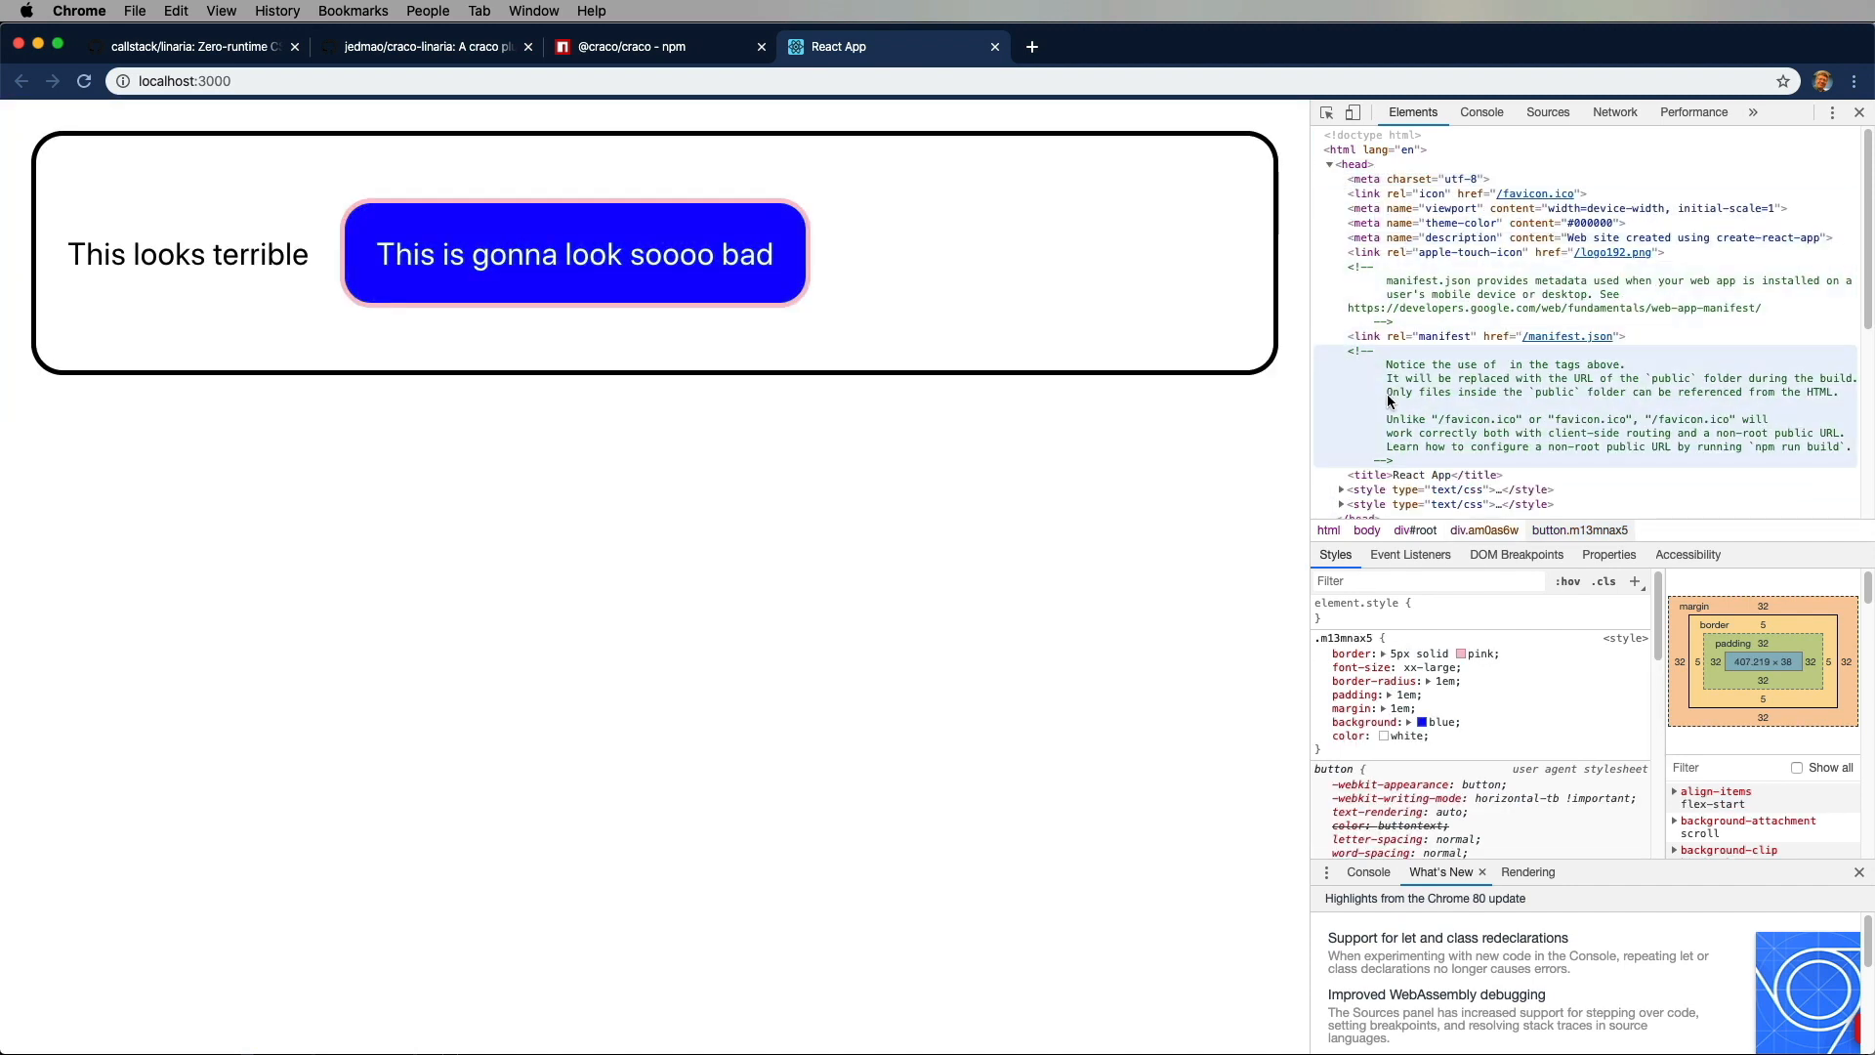
left_click(1340, 494)
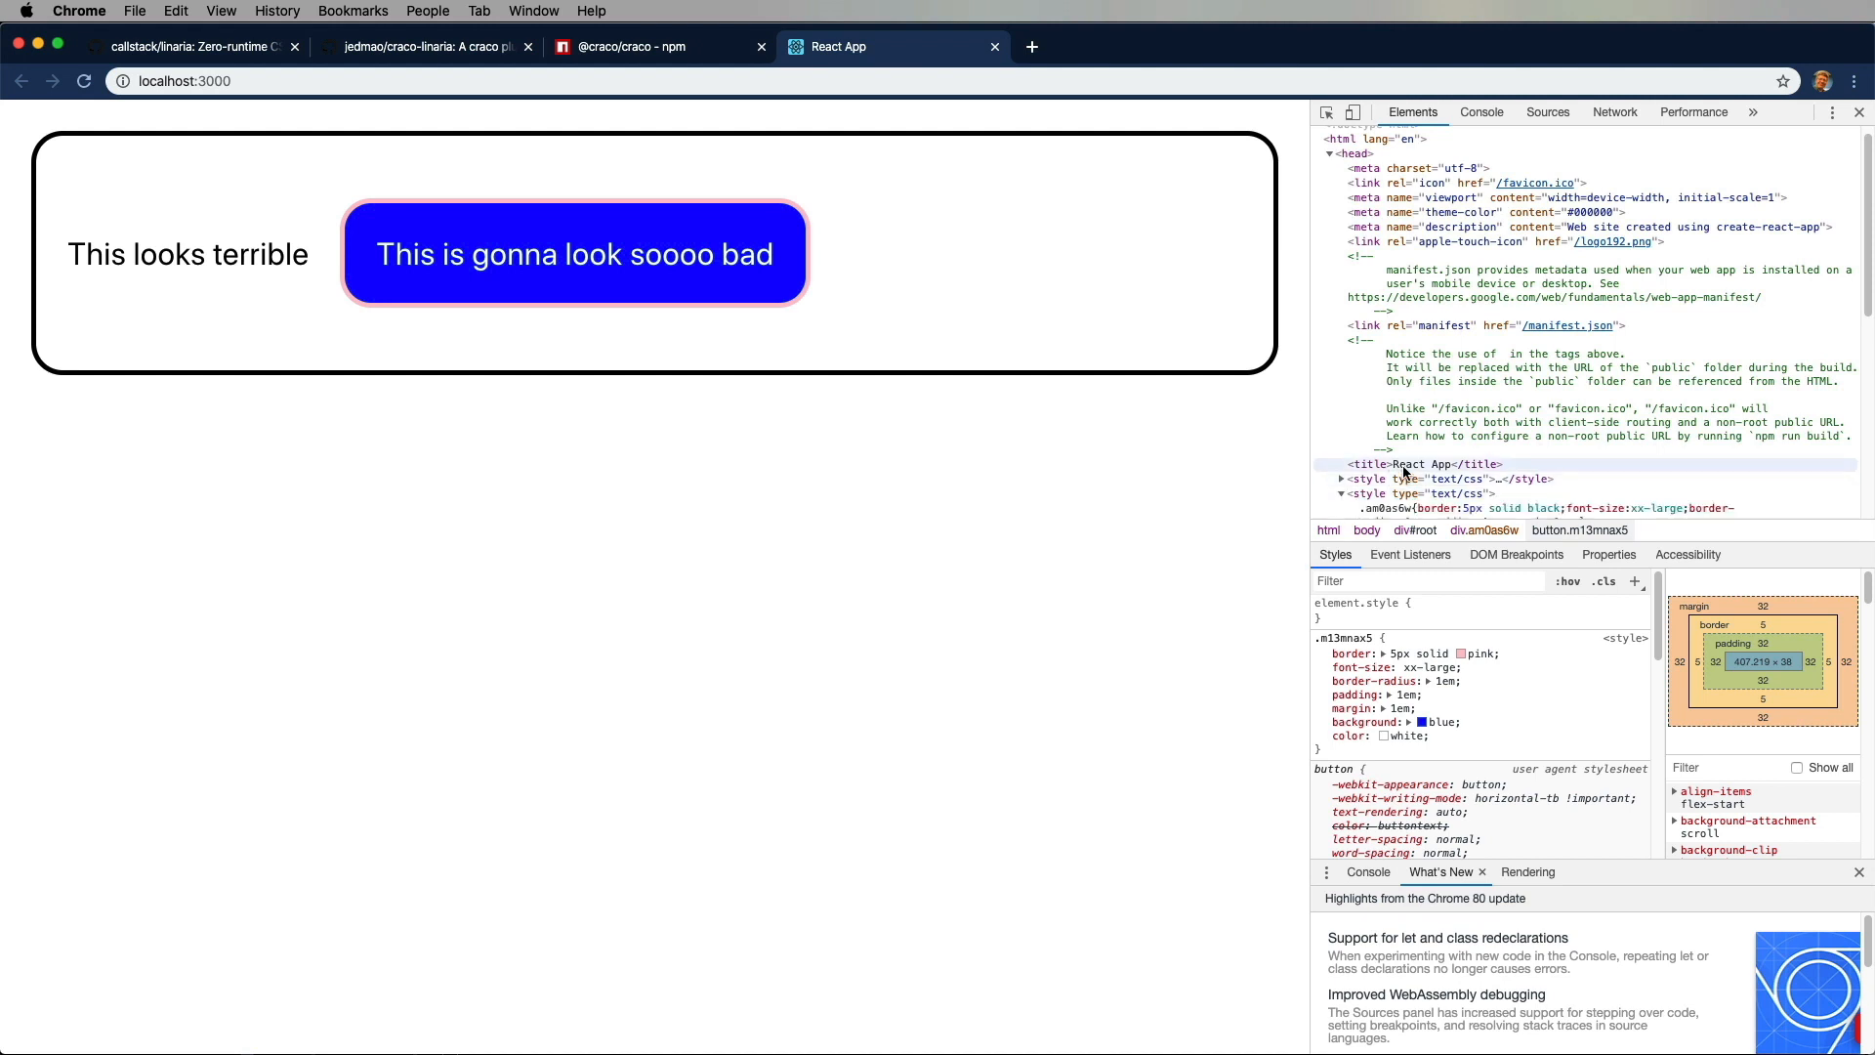